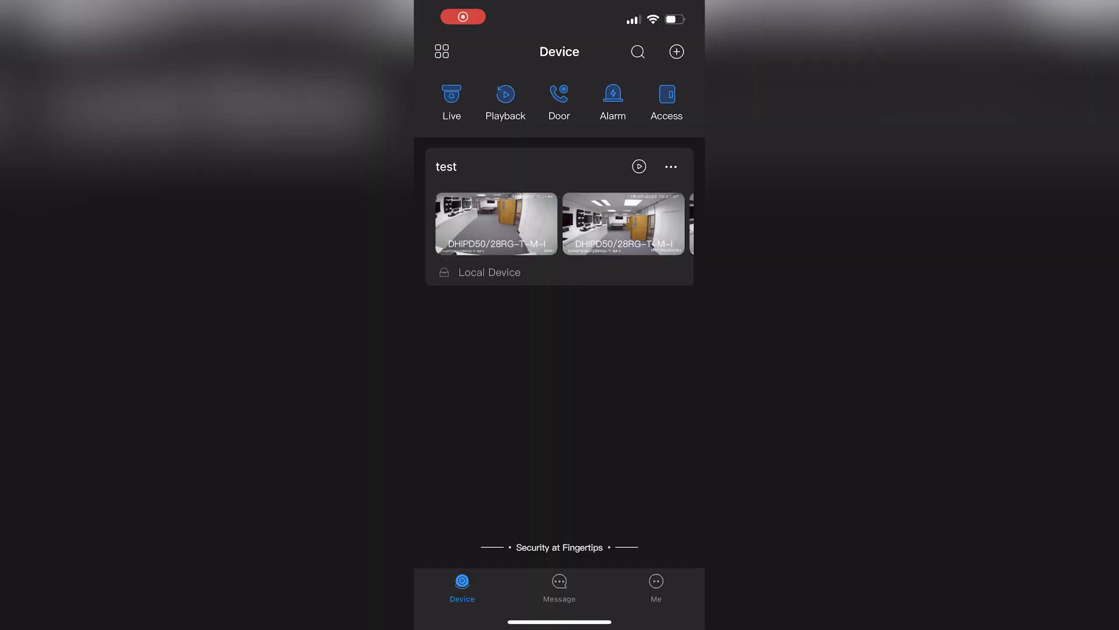
click(676, 52)
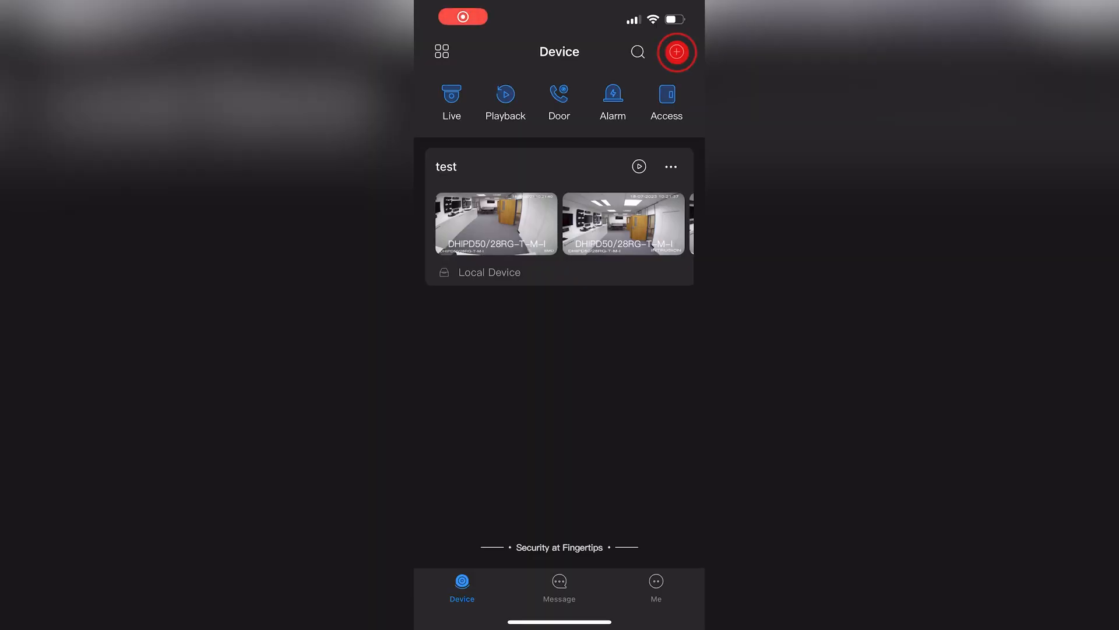
click(676, 51)
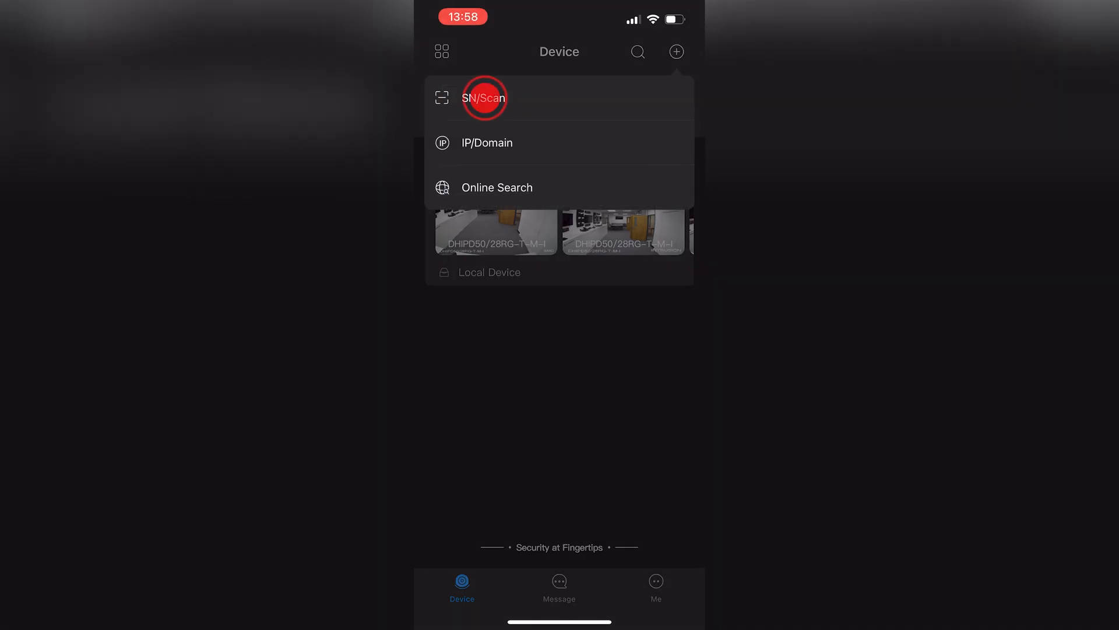
click(484, 98)
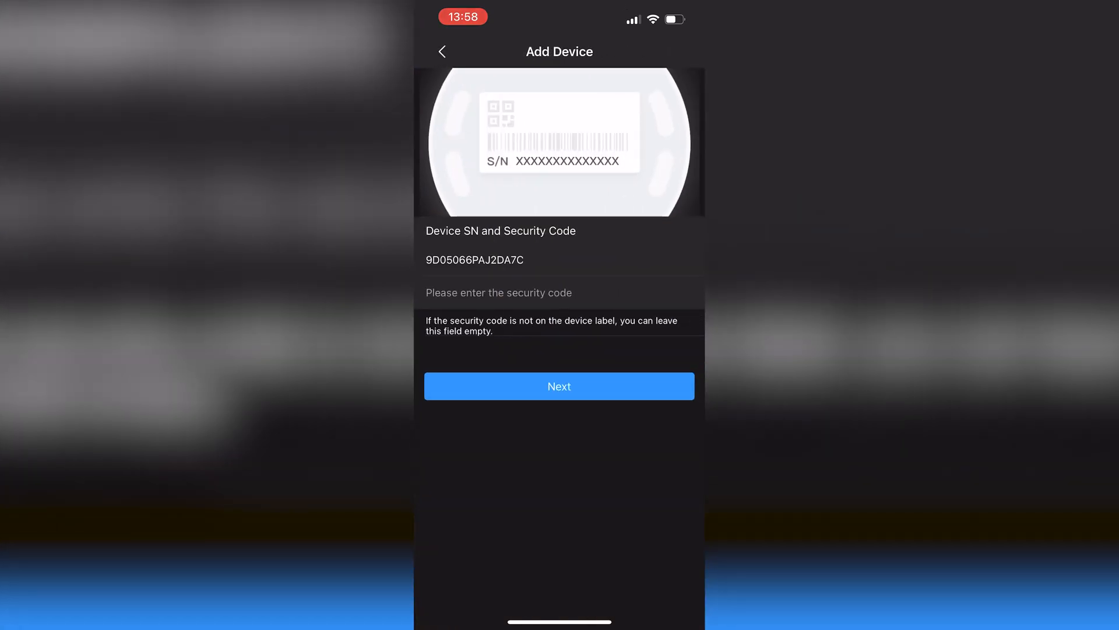
Step: Continue past the failed connection and choose Soft AP as the network config method
click(559, 385)
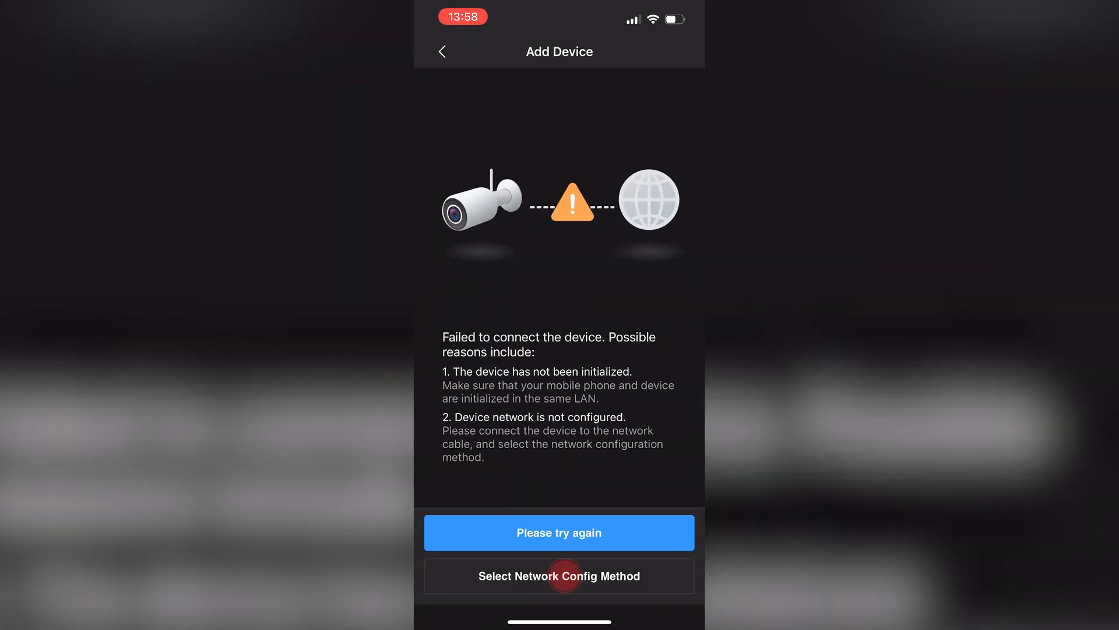
click(560, 575)
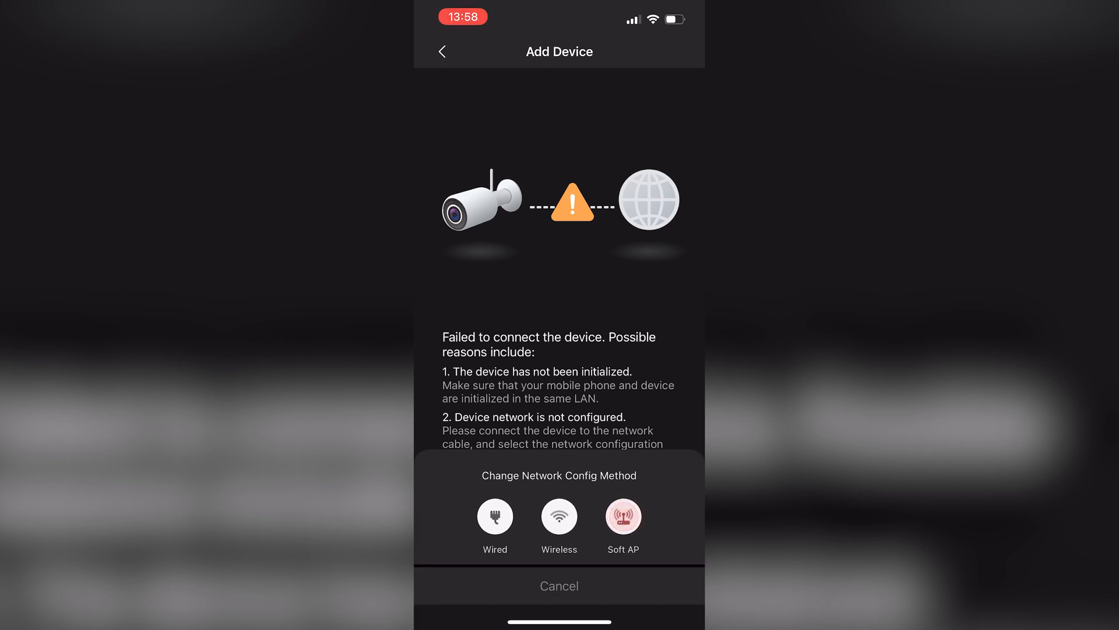
click(622, 516)
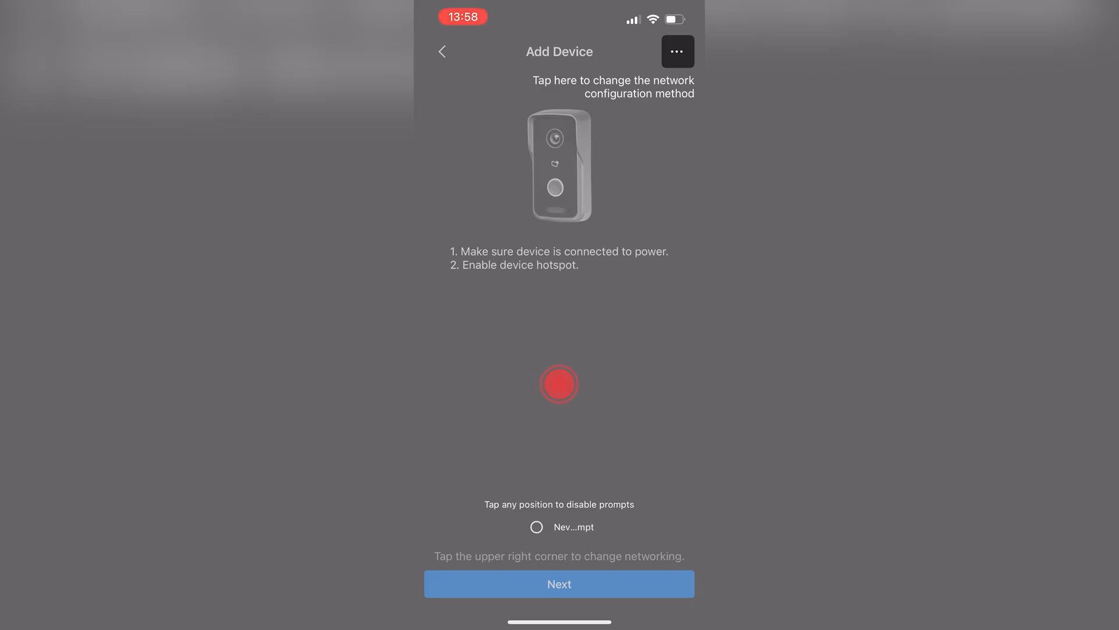
Step: Dismiss the tips and join the phone to the 9D05066PAJ2DA7C hotspot
click(559, 583)
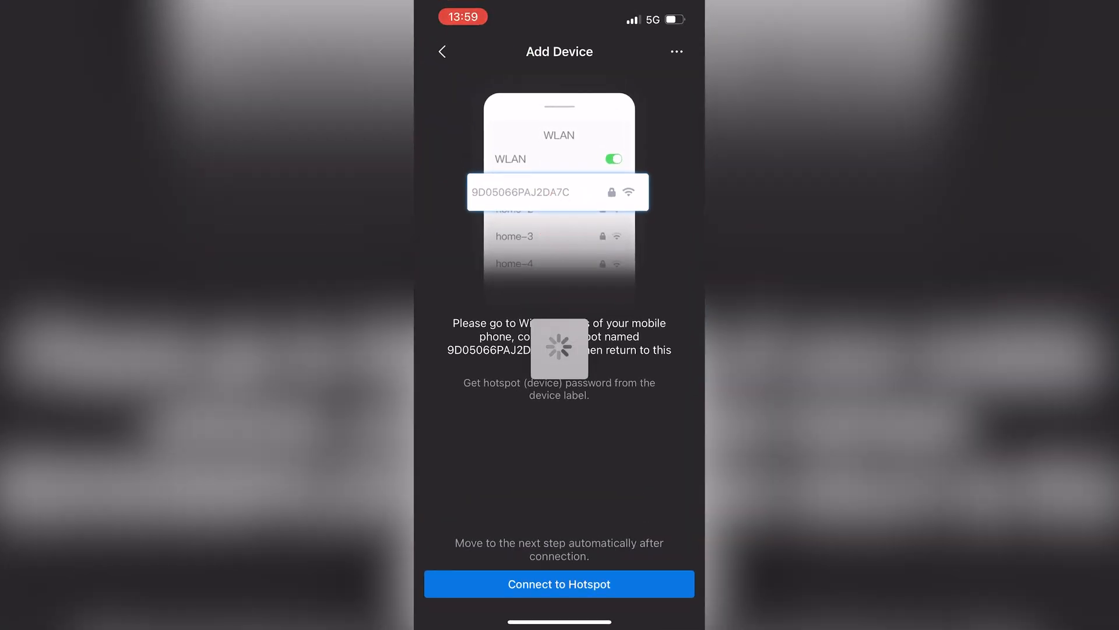
click(559, 583)
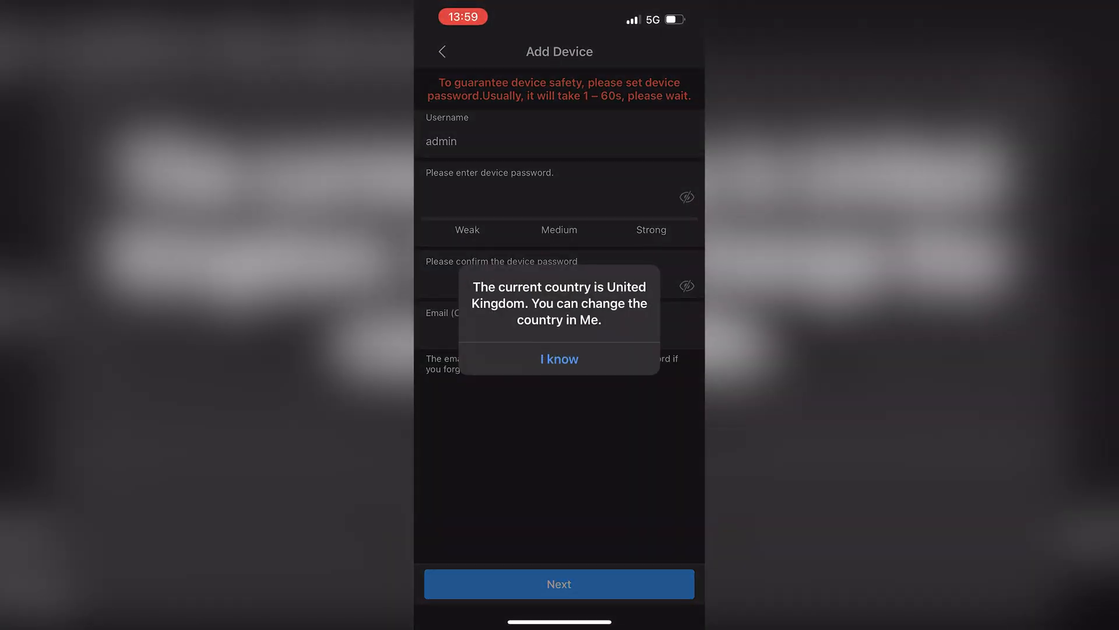
Step: Acknowledge the country notice, then set the device password and recovery email
click(559, 358)
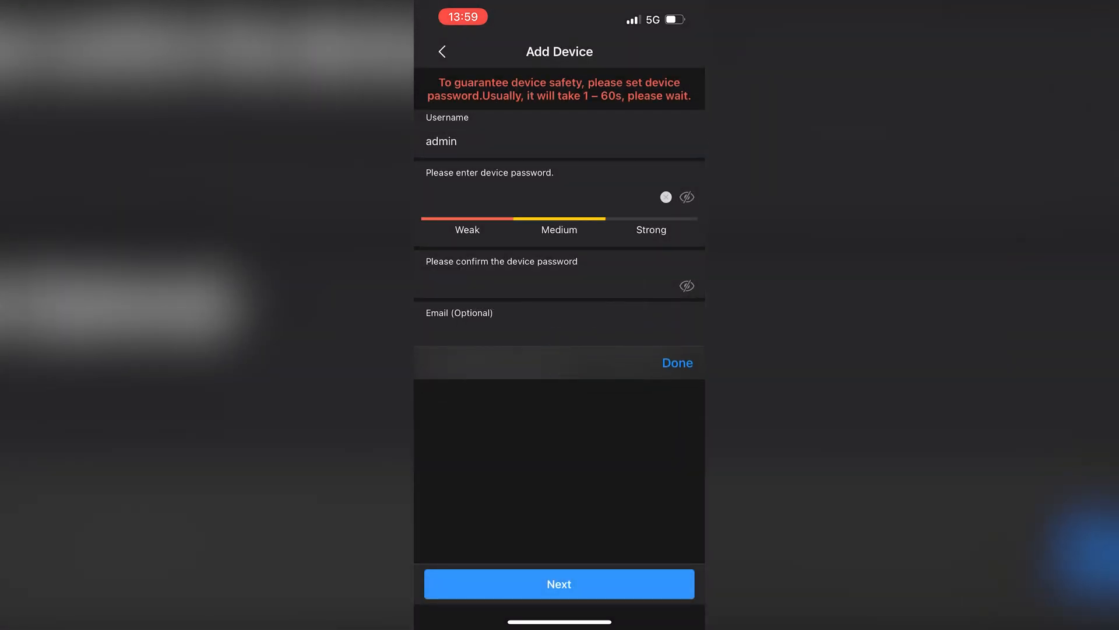
click(559, 325)
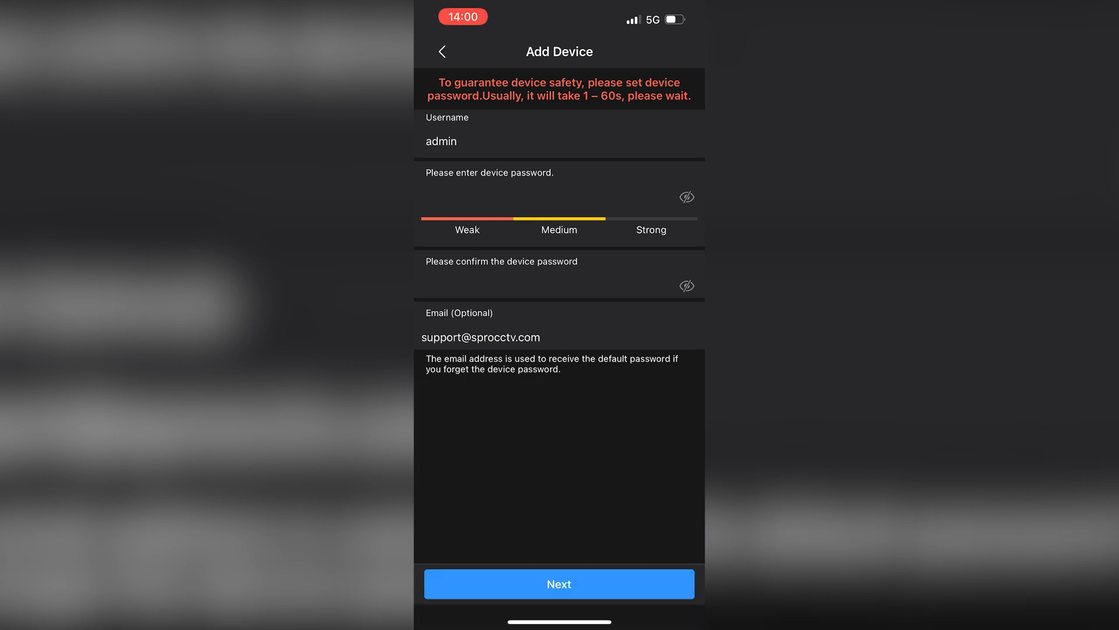
click(559, 583)
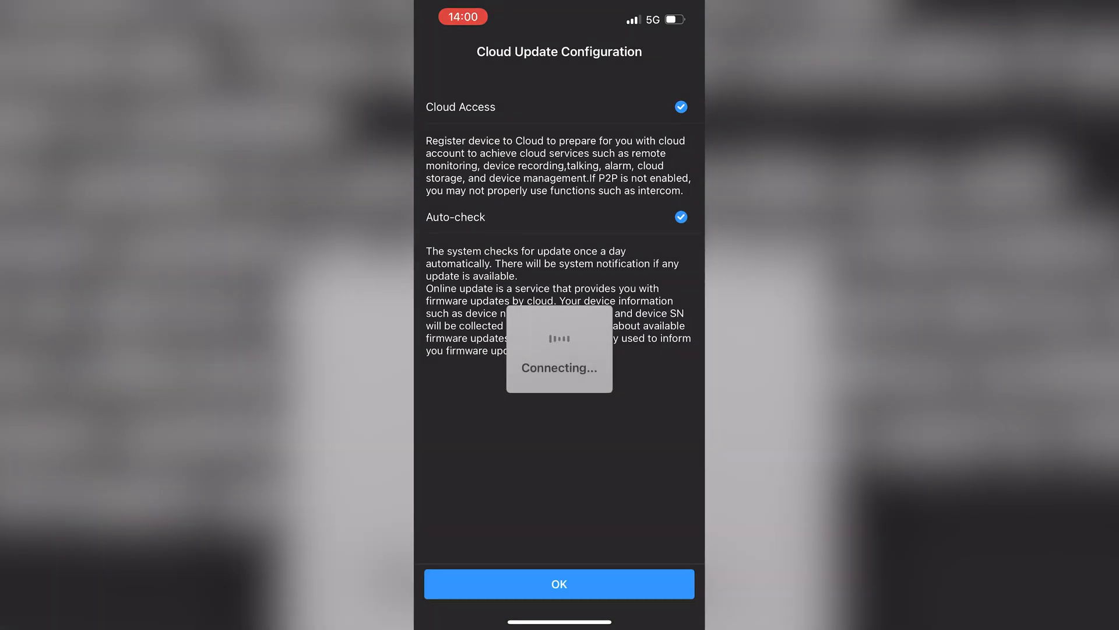
Step: Accept cloud update settings and send the Deco network Wi-Fi password to the doorbell
click(559, 583)
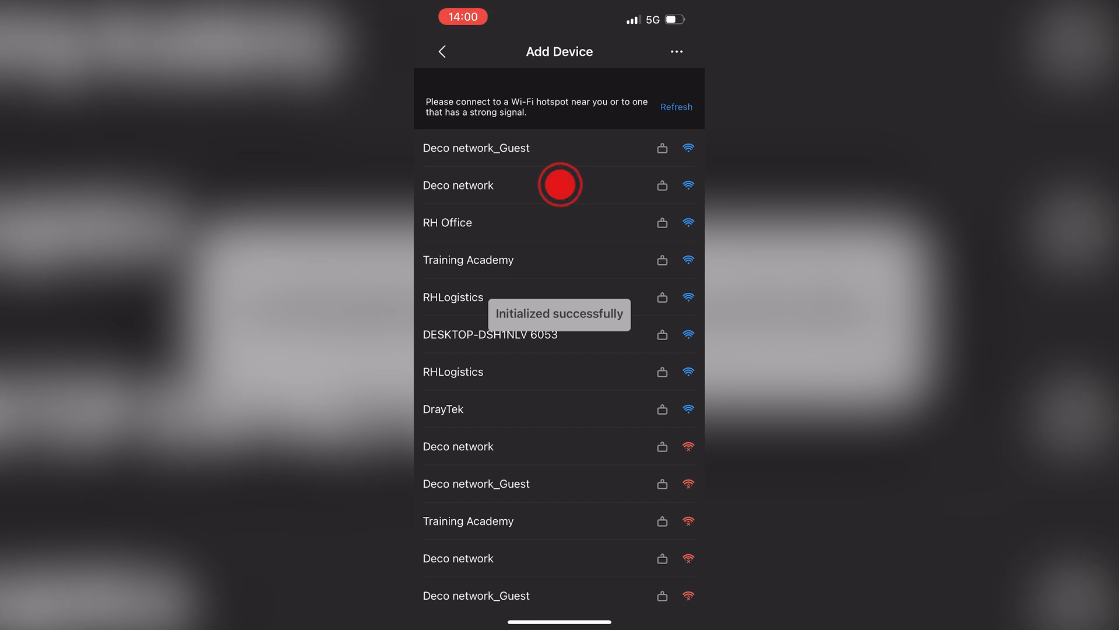
click(459, 185)
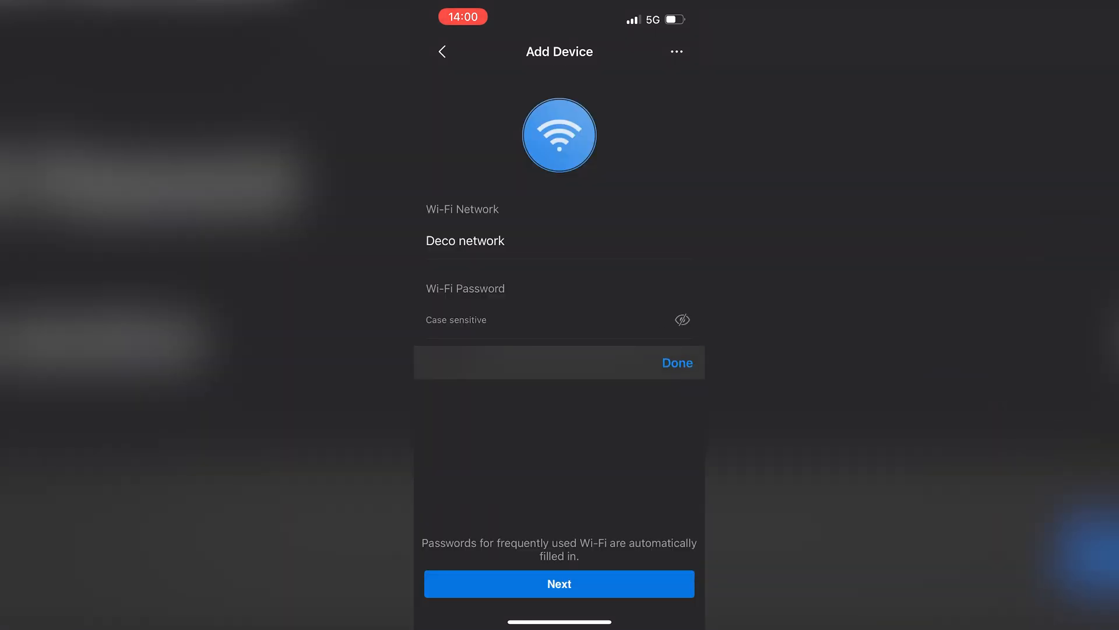
click(550, 319)
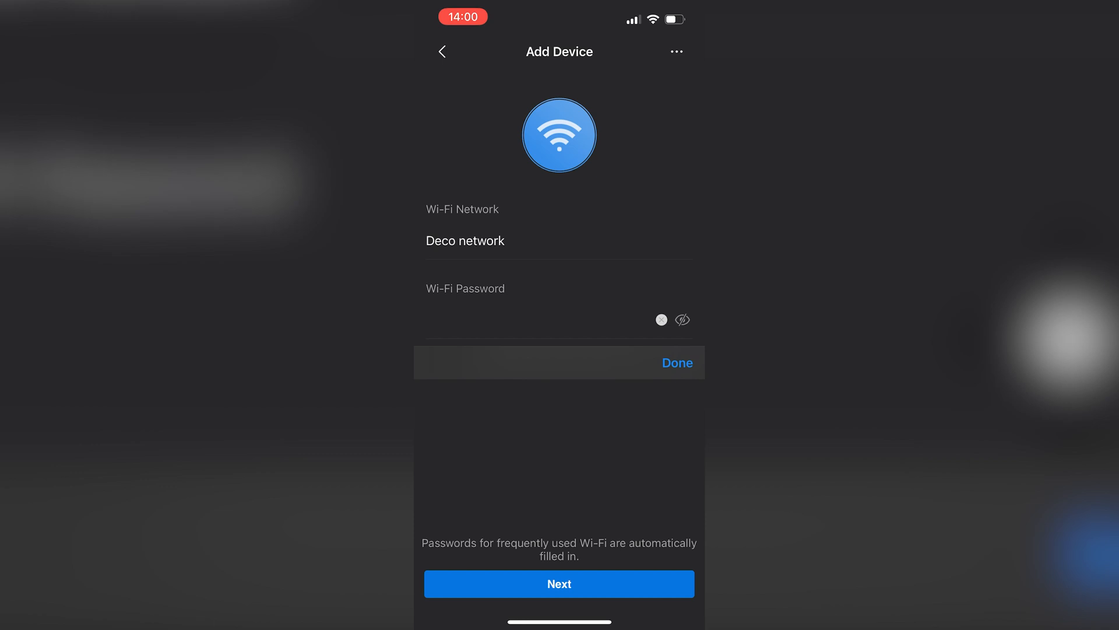
click(560, 583)
text(T)
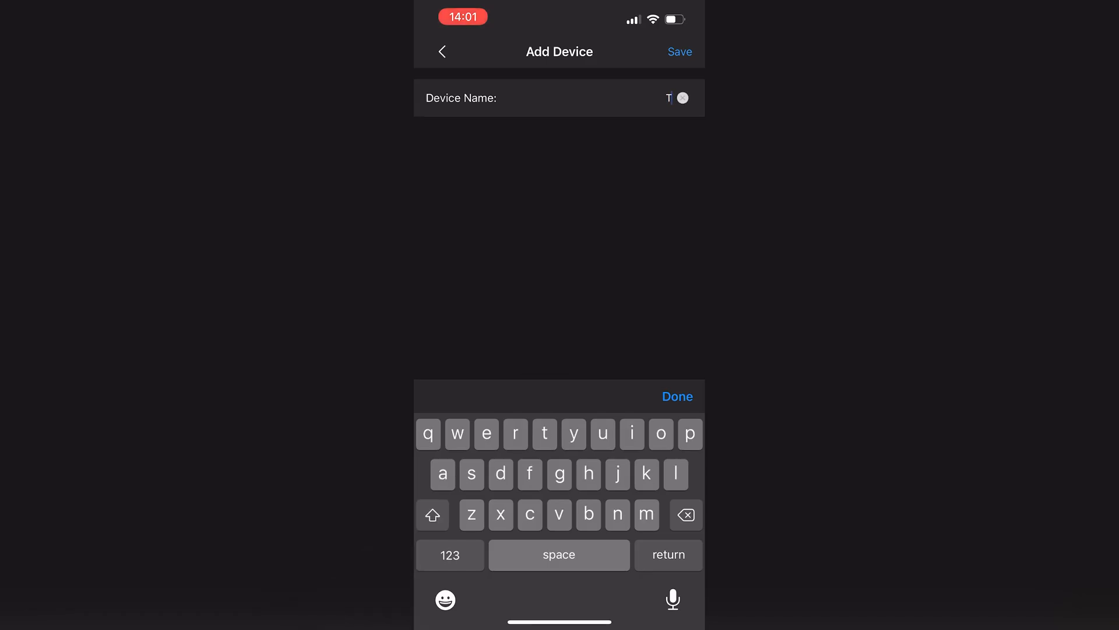
Step: Name the doorbell Test123 and save it to reach its live view
text(es)
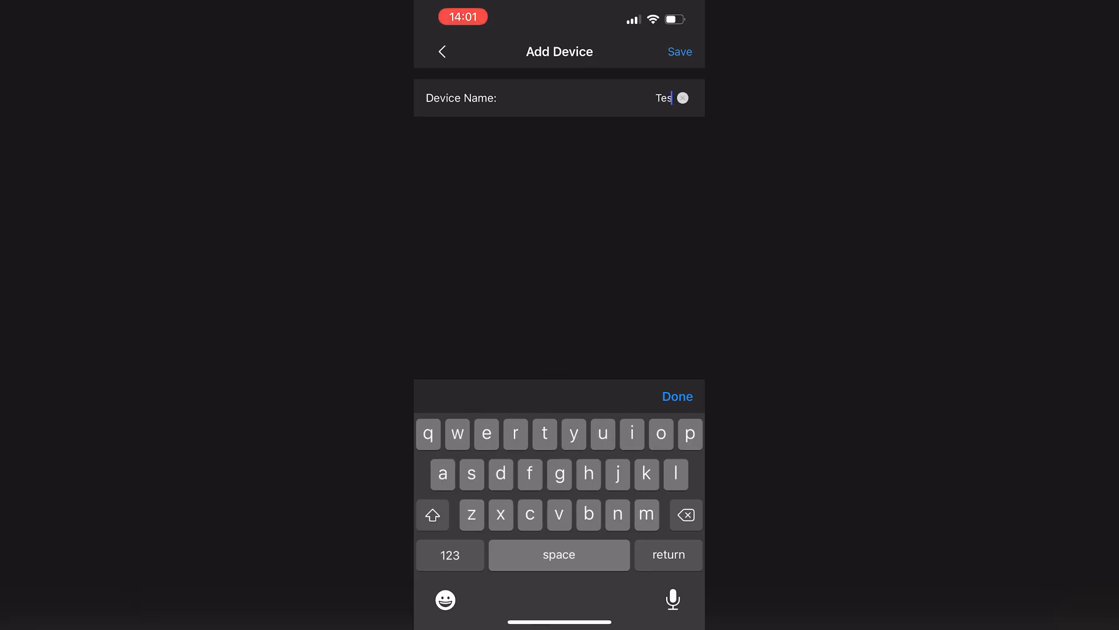
text(2)
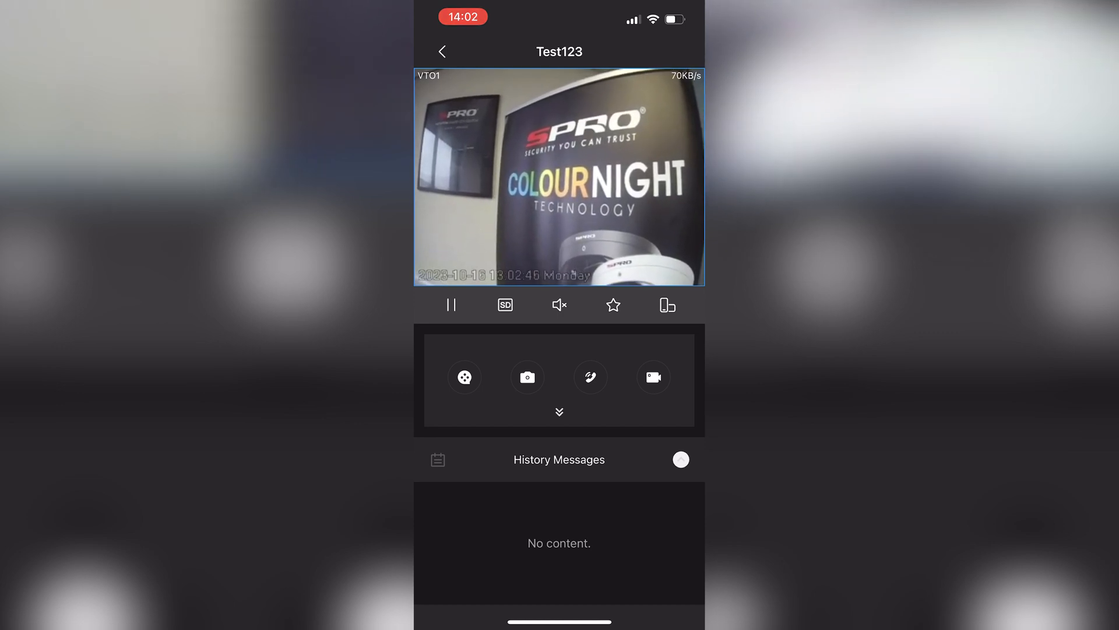
Step: Go back to the device list and show the options menu on the Test123 card
click(442, 51)
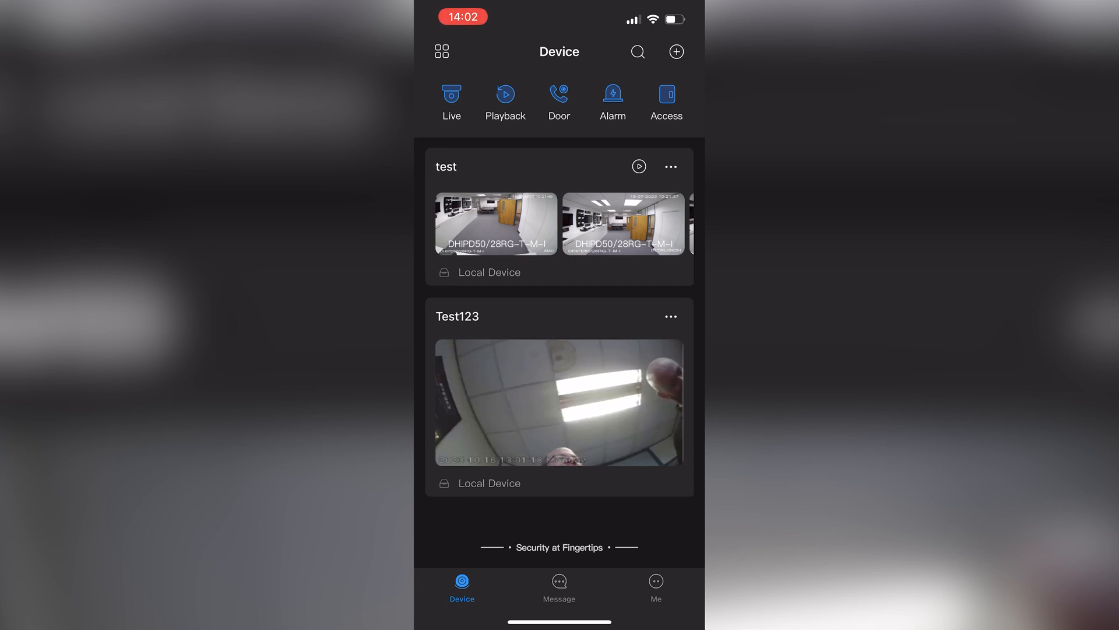
click(670, 316)
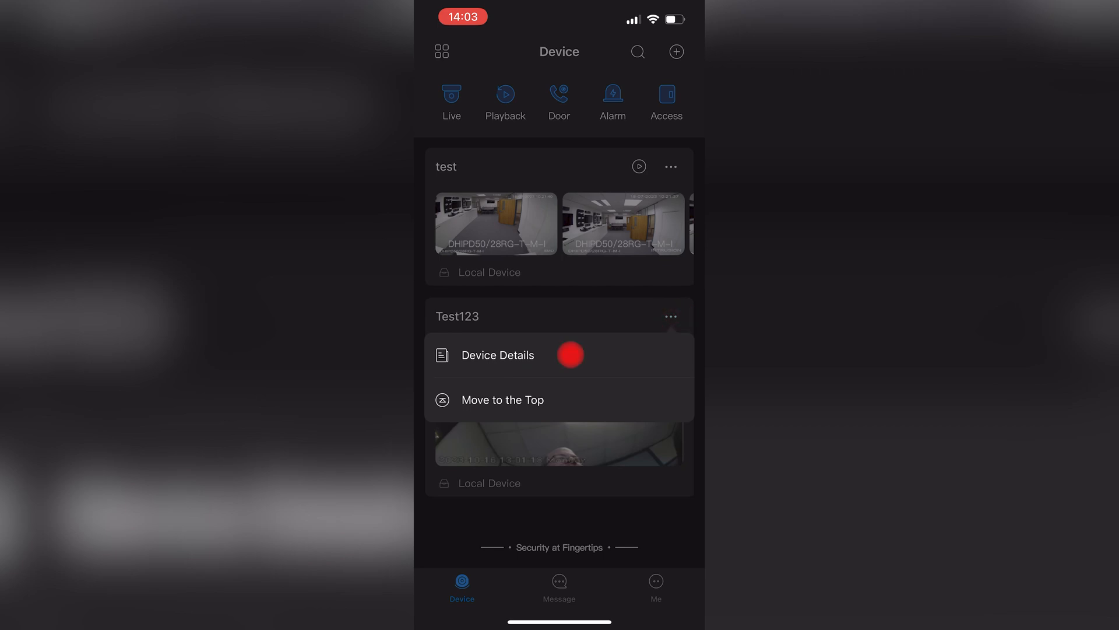
Step: Open Test123's Device Details and its Notification alarm settings
click(497, 355)
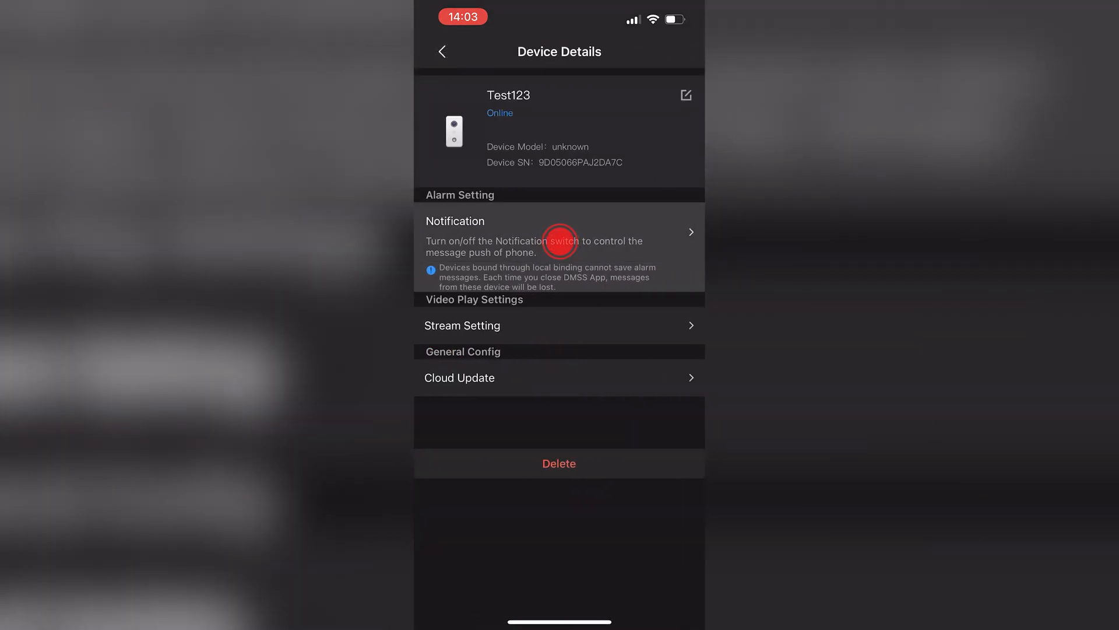
click(559, 231)
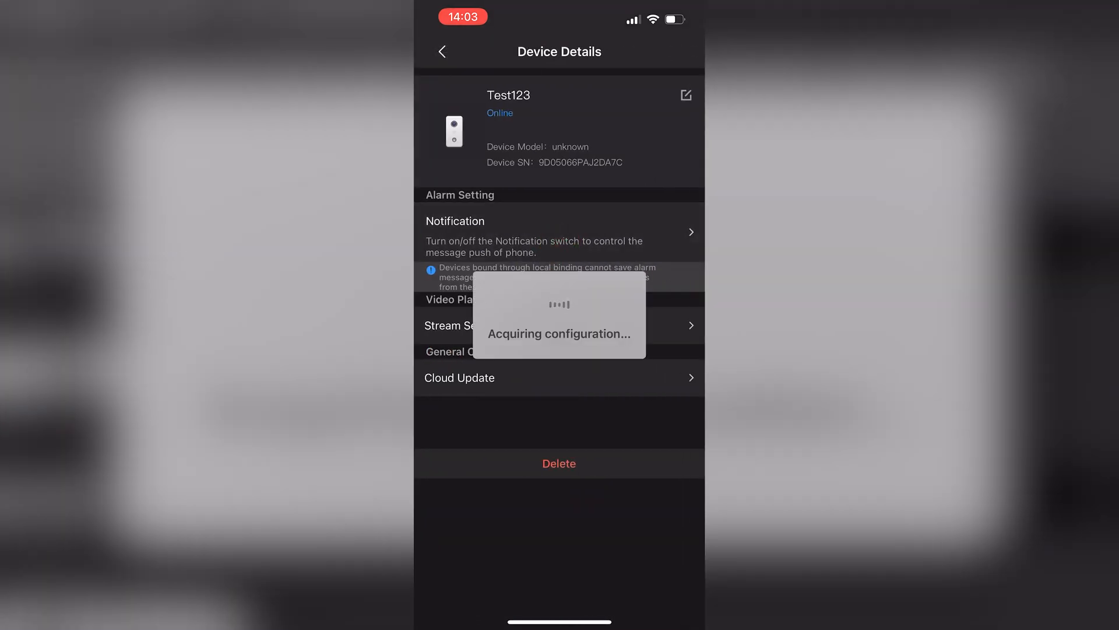